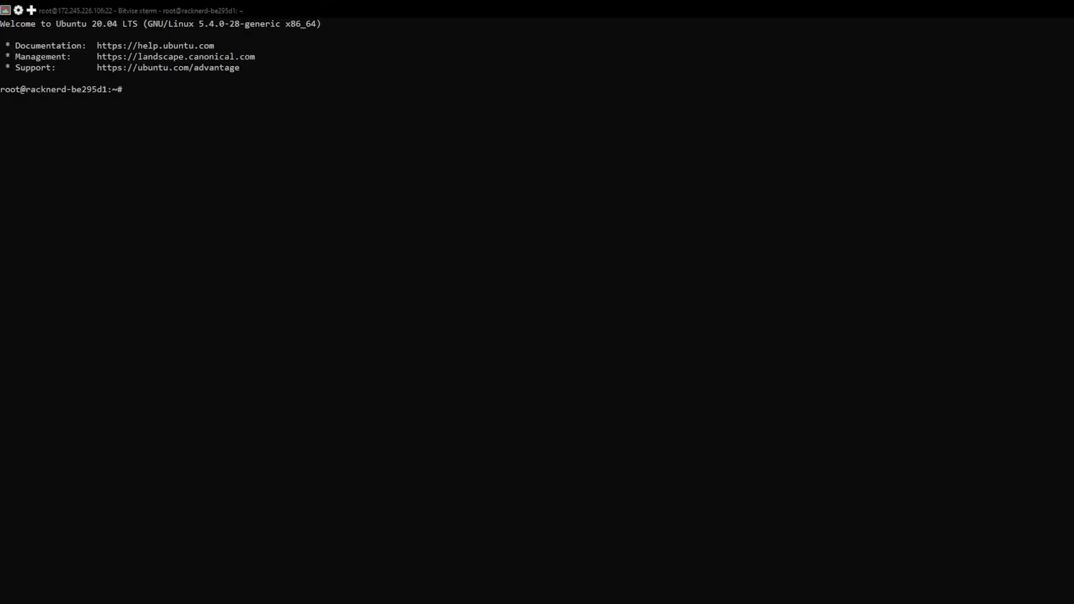
Refresh package lists and upgrade all packages with apt update && apt upgrade -y
{"action": "type", "text": "apt update && apt upgrade -y"}
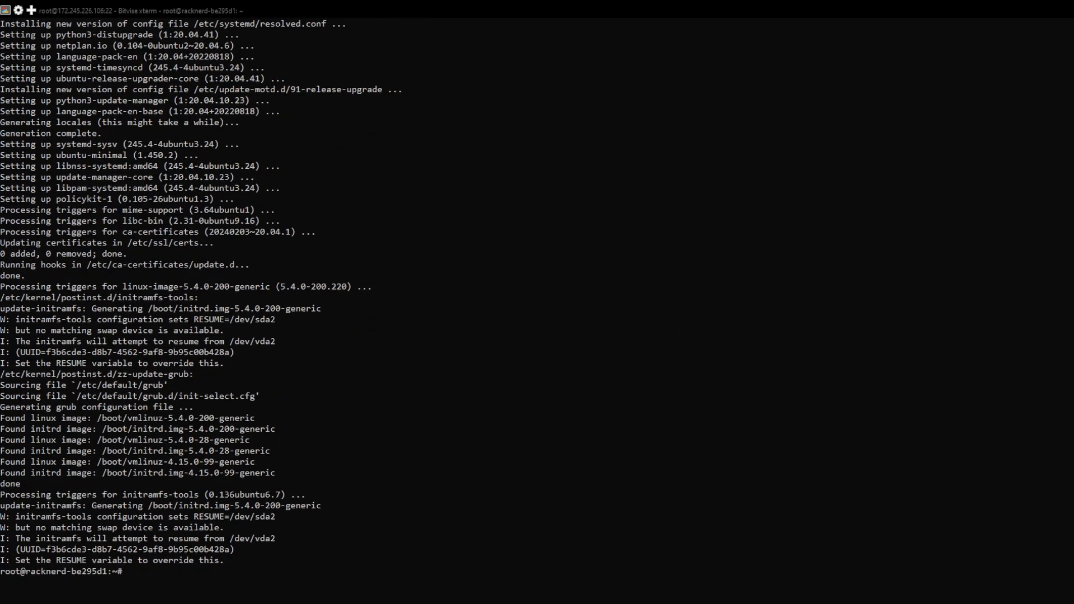
{"action": "type", "text": "apt install curl -y"}
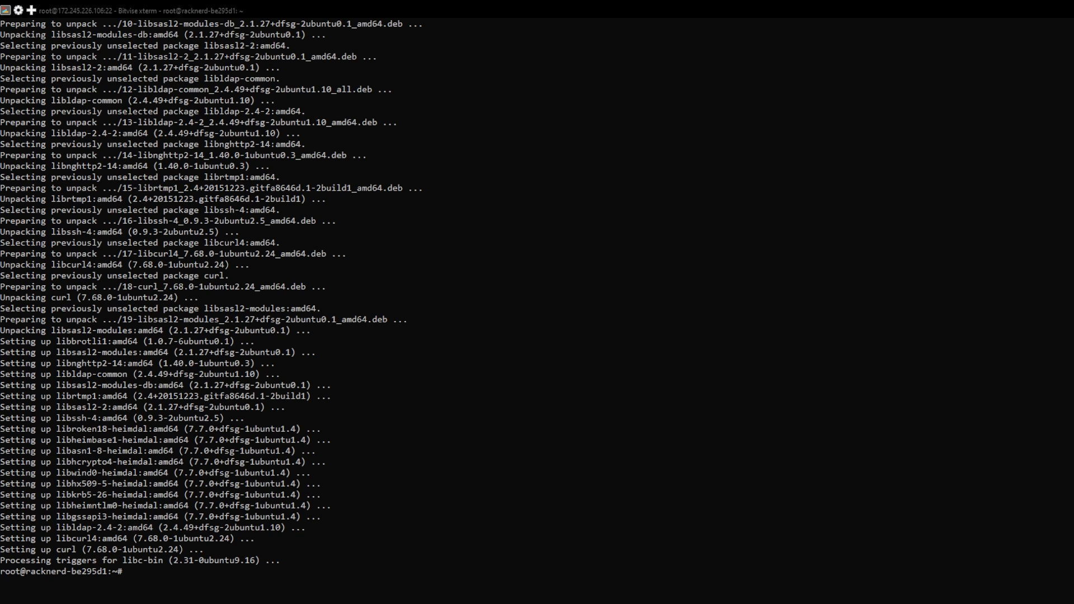
{"action": "type", "text": "curl -sSL https://get.easypanel.io | sh"}
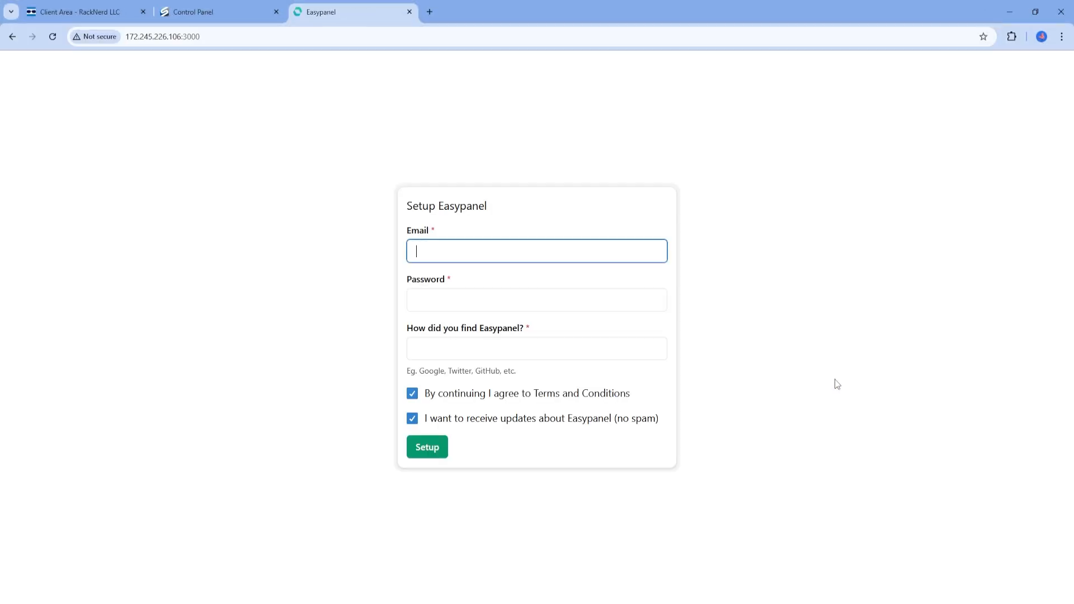
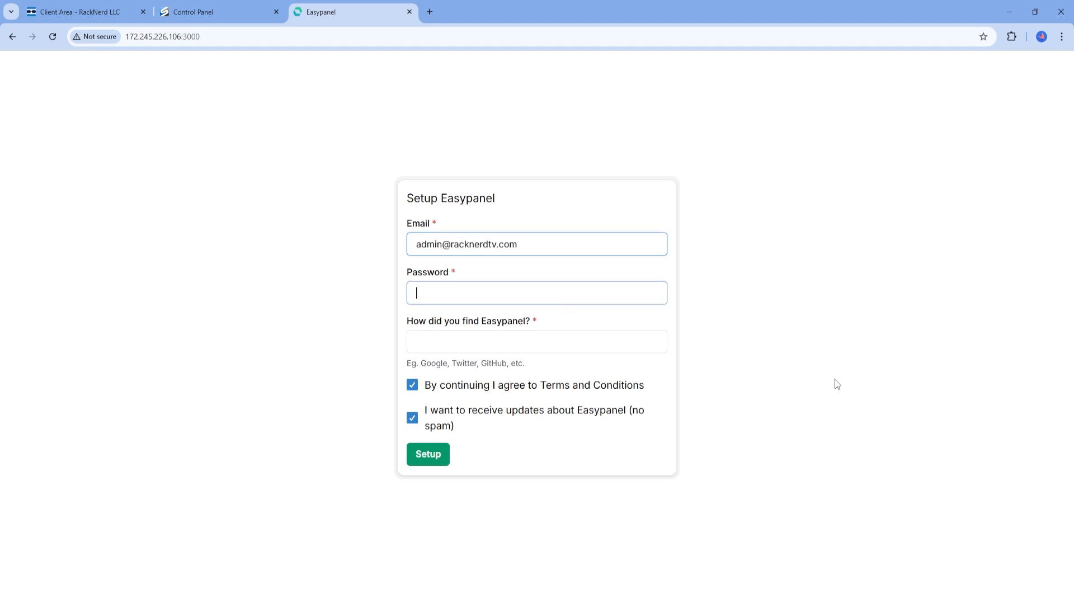
Enter the admin email and password on the Setup Easypanel form
{"action": "type", "text": "password"}
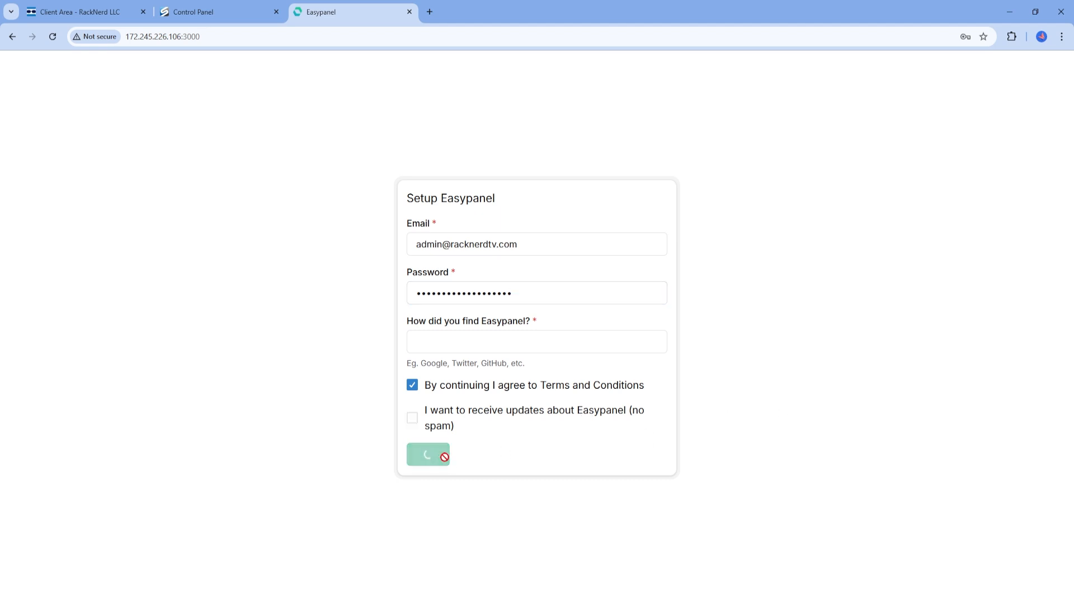
Answer 'other' to how Easypanel was found and submit the setup form
{"action": "left_click", "coordinate": [427, 454]}
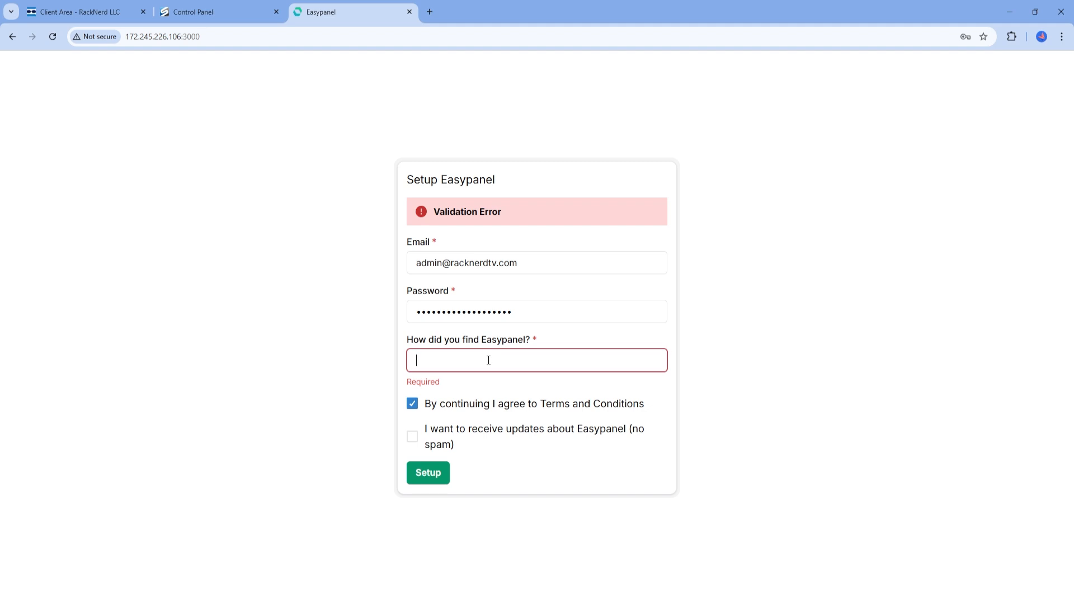
{"action": "type", "text": "other"}
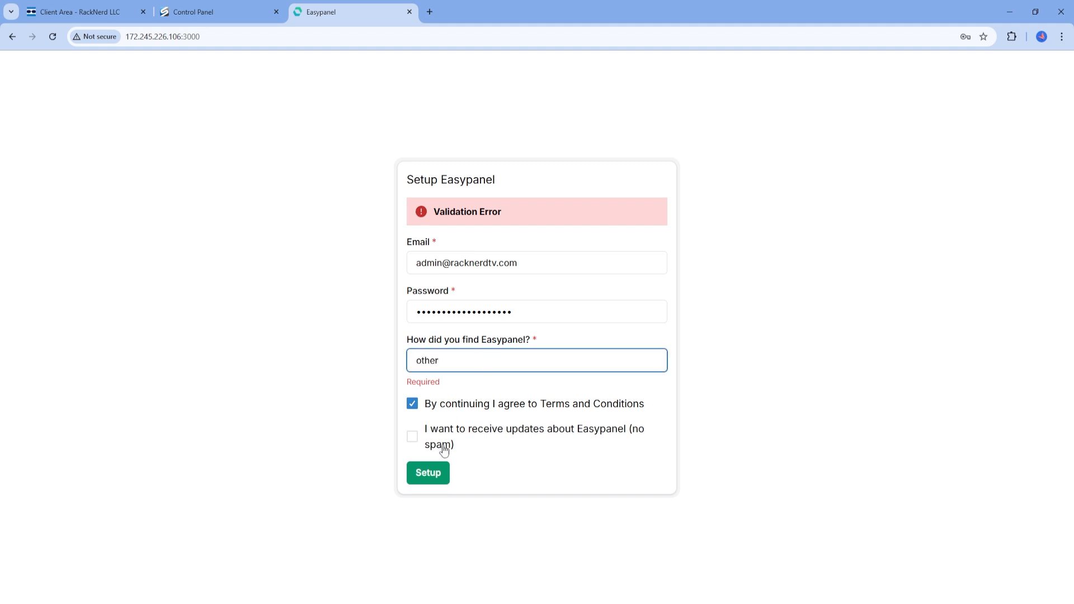
{"action": "left_click", "coordinate": [427, 471]}
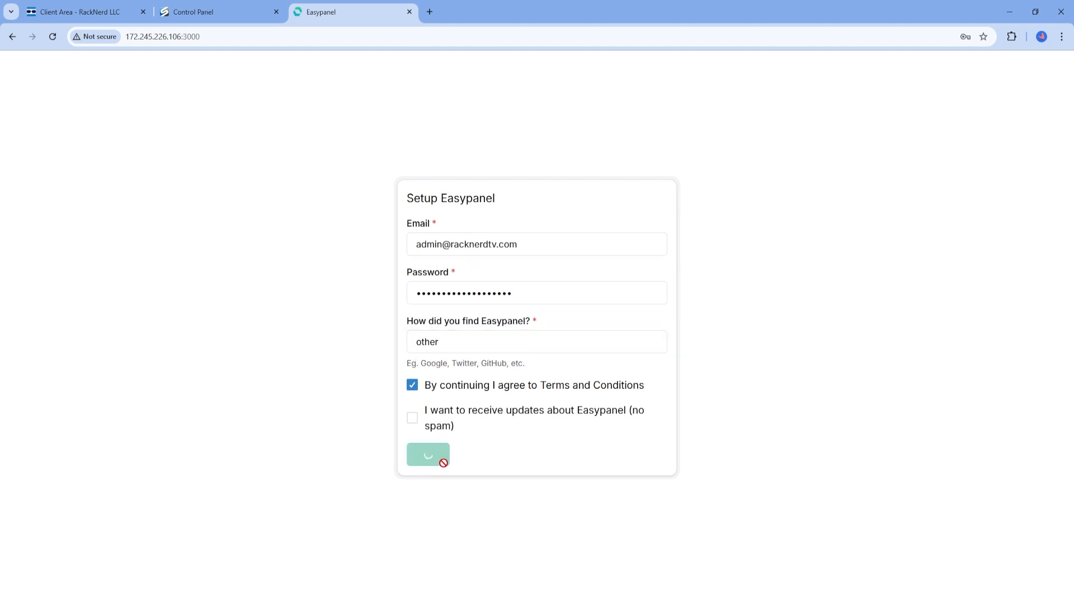
{"action": "left_click", "coordinate": [428, 455]}
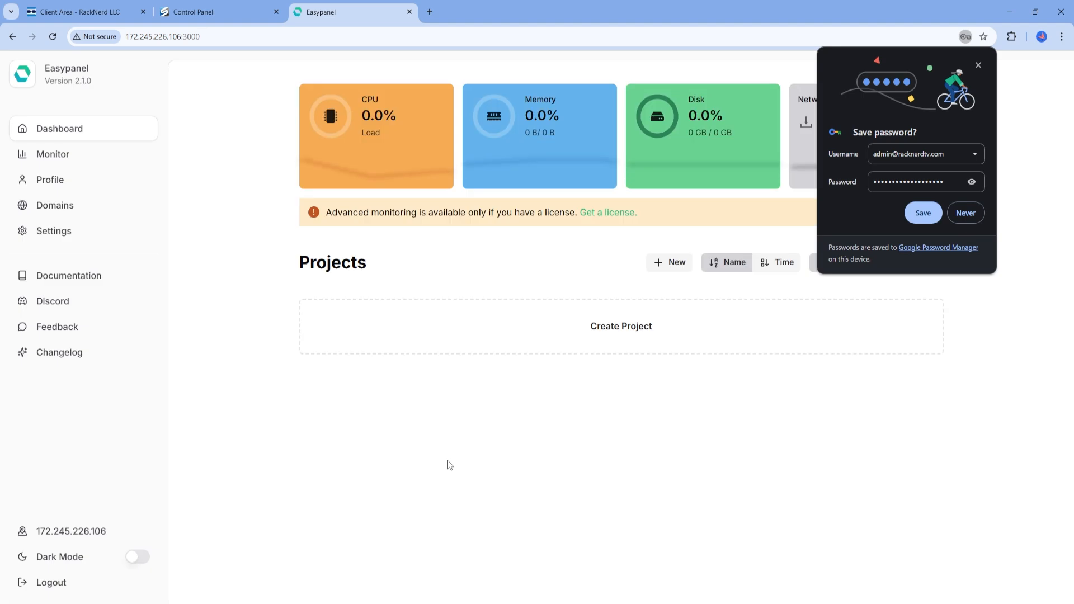